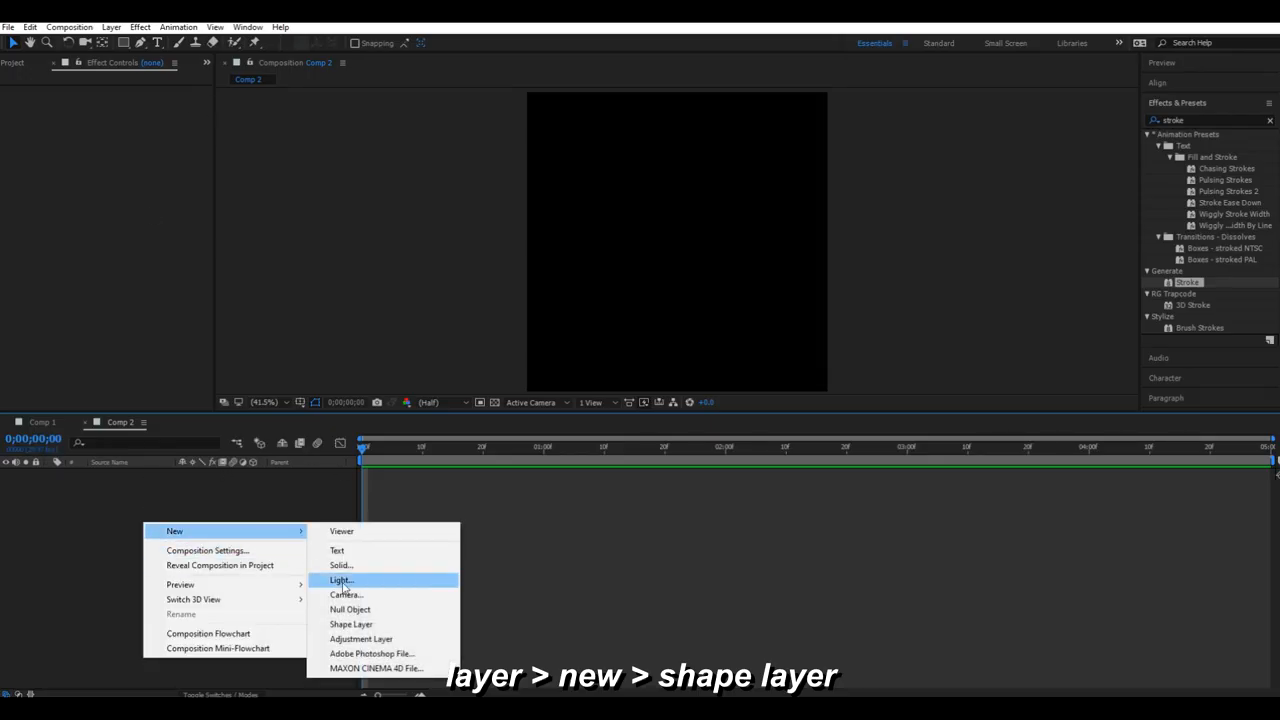
Add a shape layer and draw a straight vertical line across the composition with the Pen tool
left_click(352, 624)
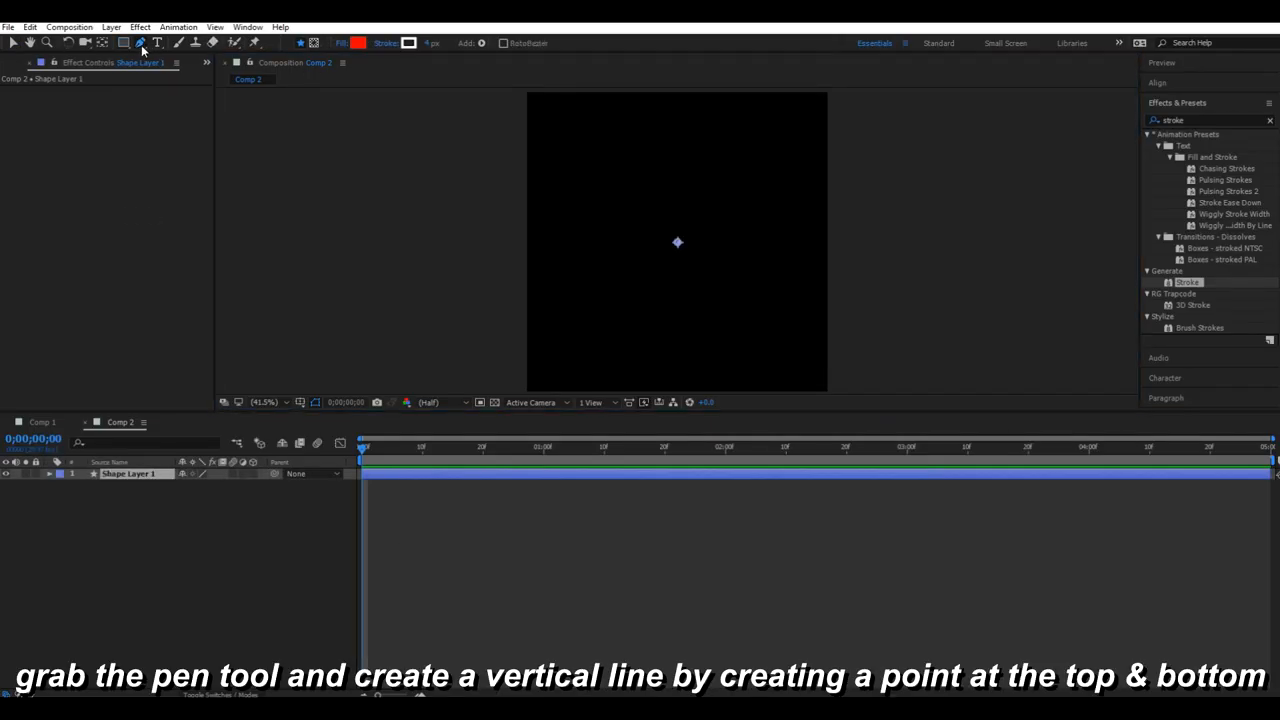
left_click(676, 384)
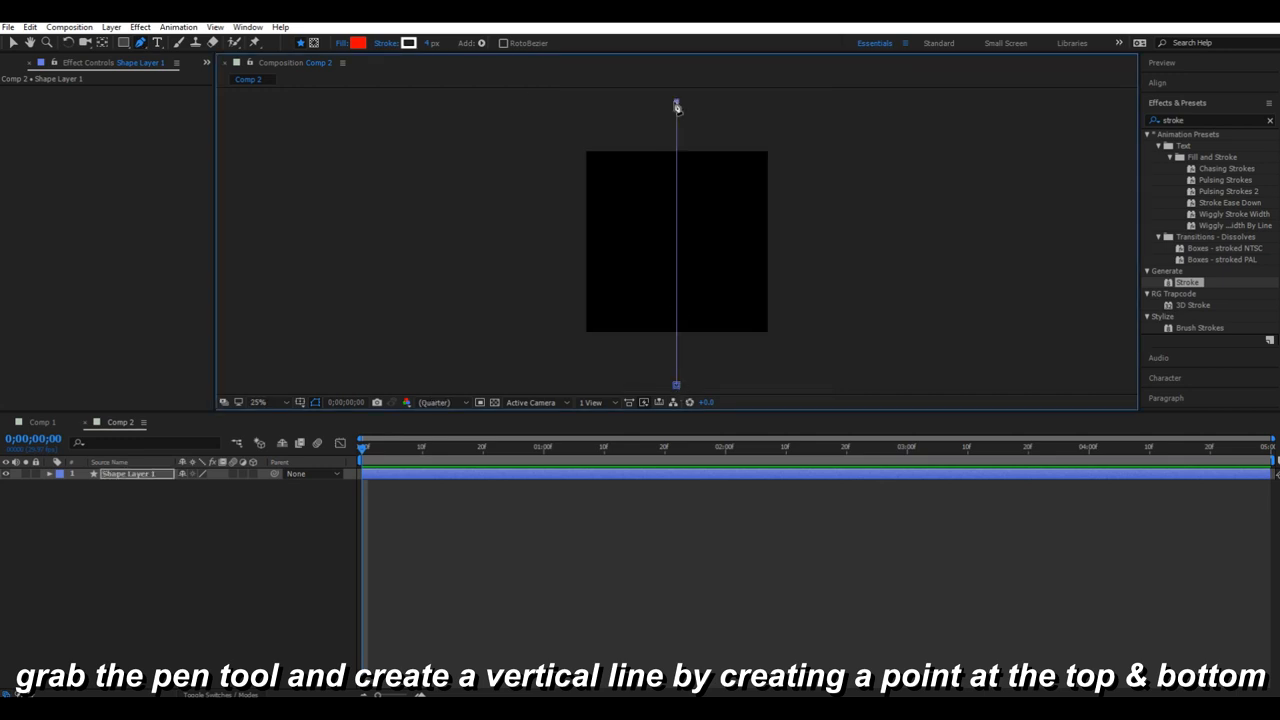
left_click(258, 402)
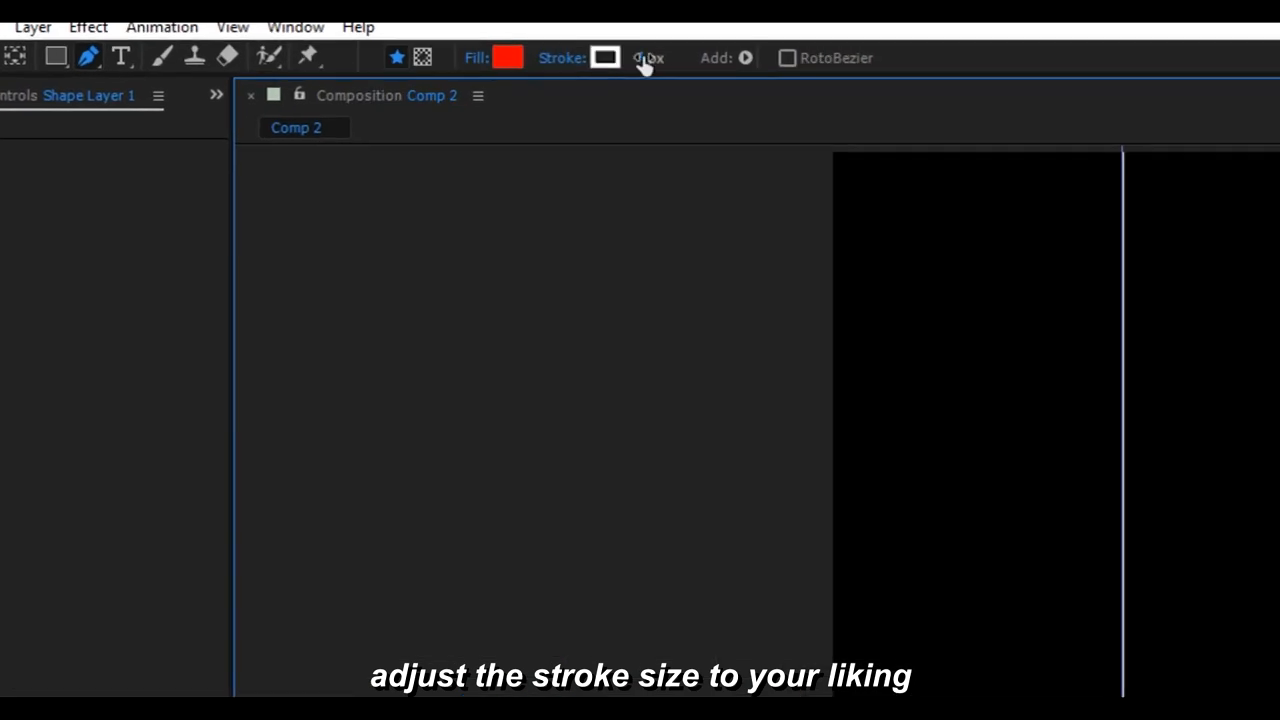
Thicken the line's white stroke and apply Wave Warp to Shape Layer 1
left_click(644, 56)
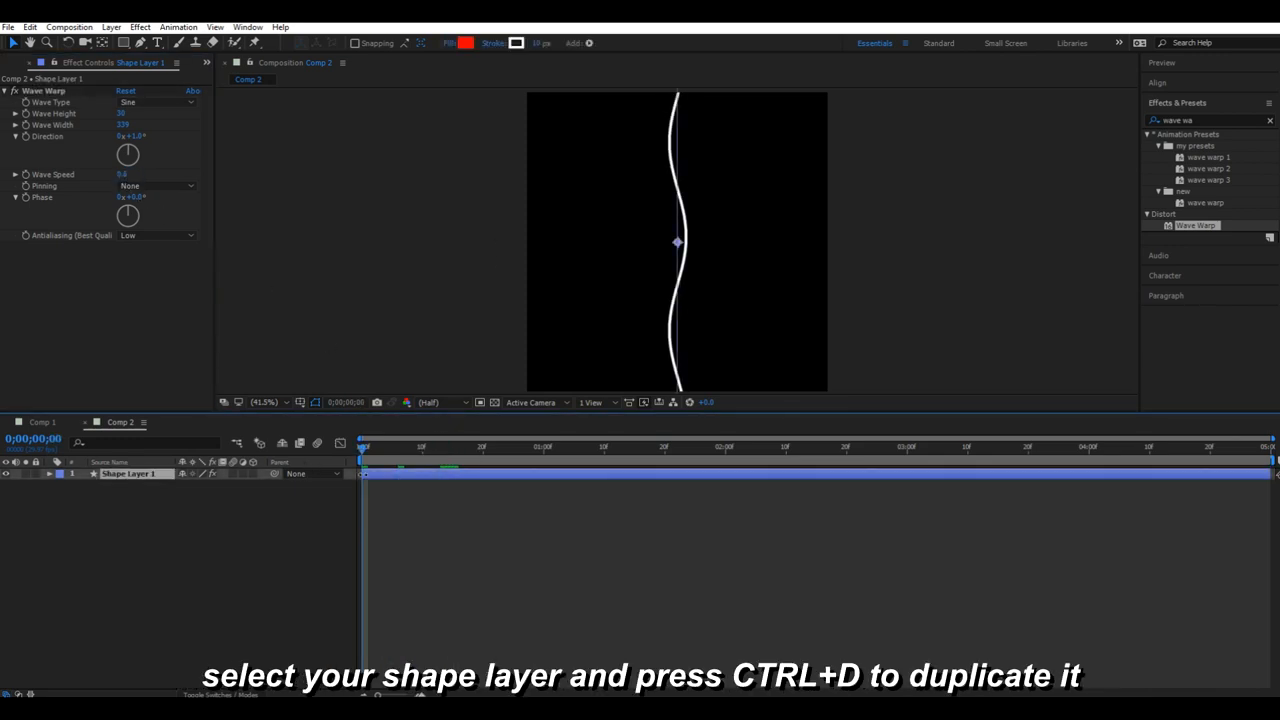
Duplicate the wavy shape layer and offset its Wave Warp direction from the original
key("ctrl+d")
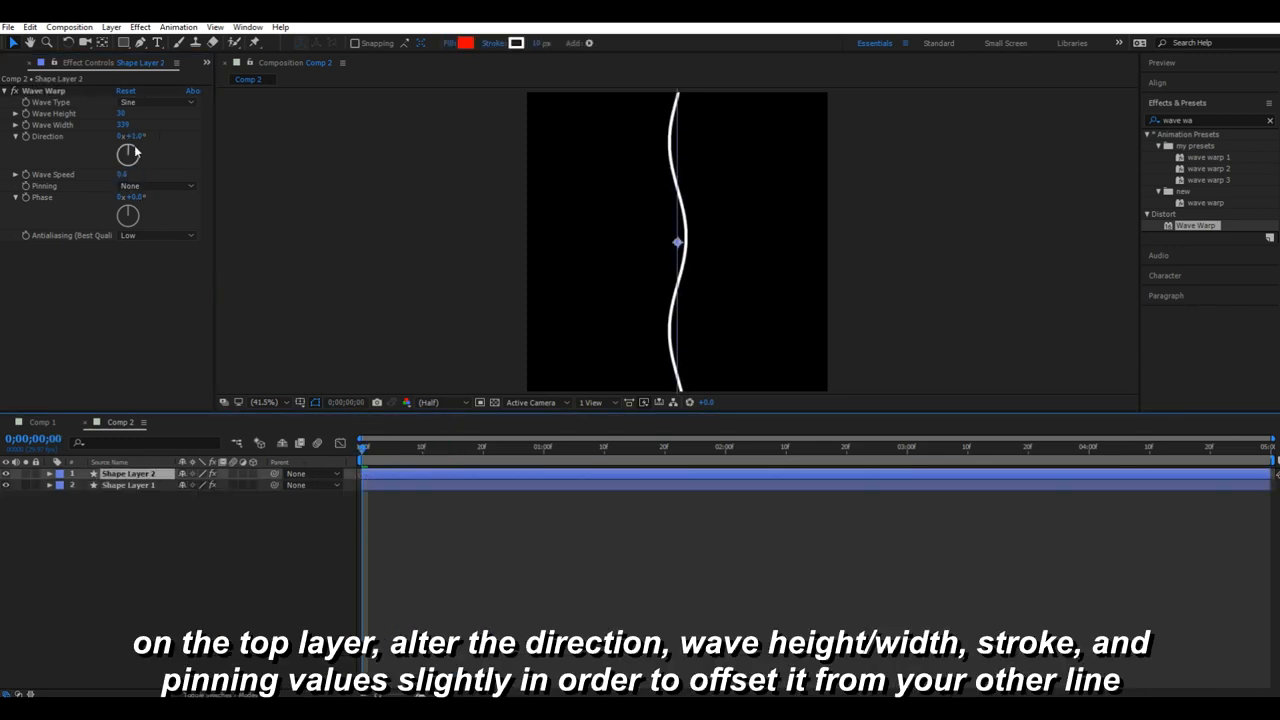
left_click_drag(128, 152, 136, 144)
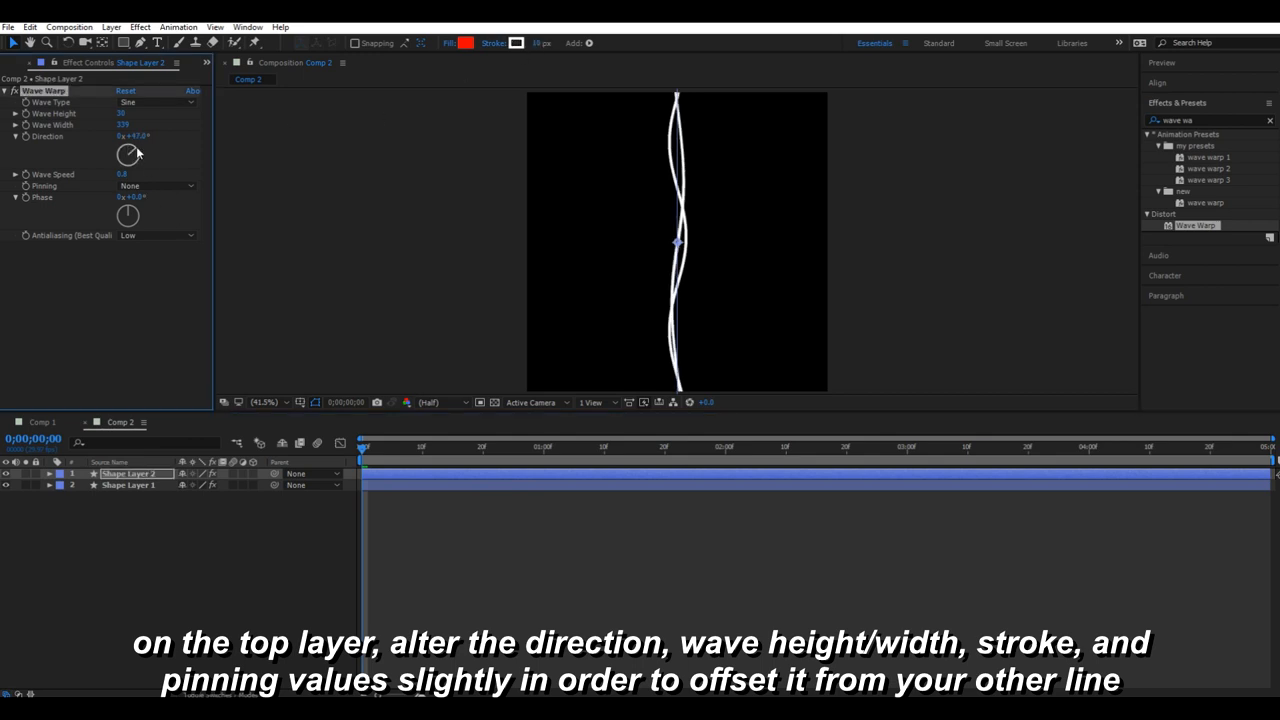
left_click_drag(130, 150, 128, 148)
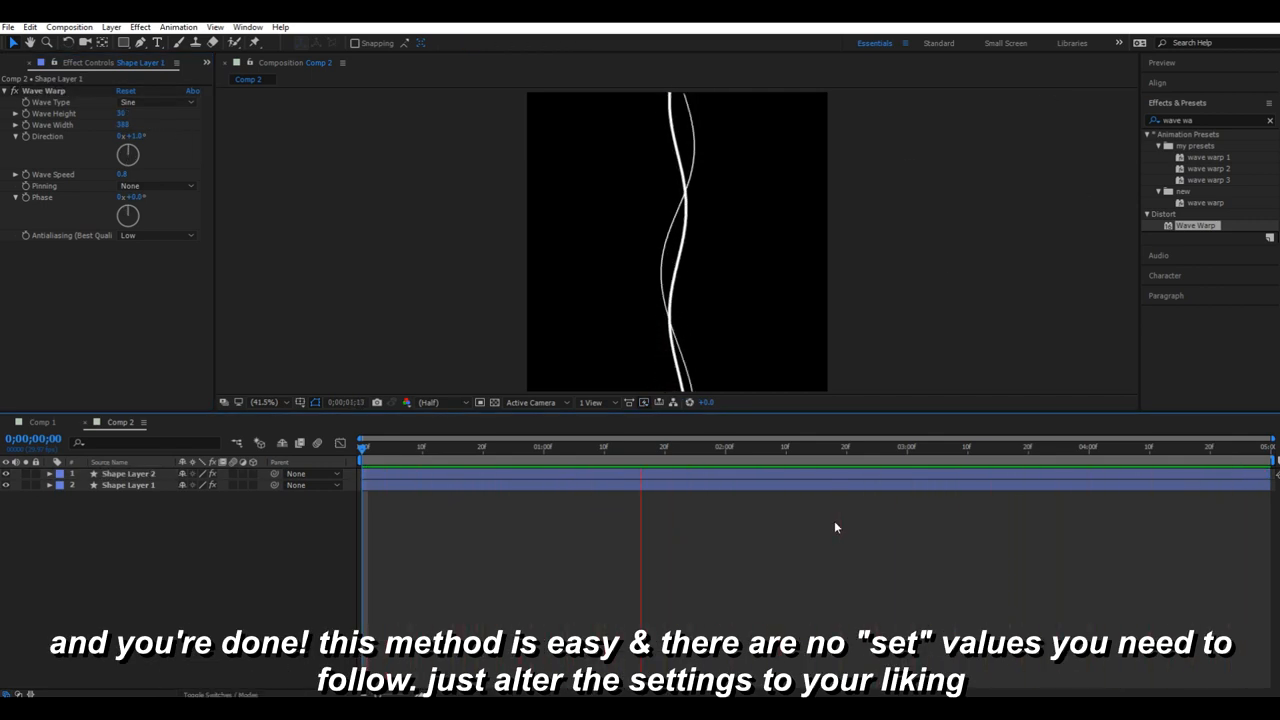
Switch to Comp 1 and create a new black solid layer
left_click(42, 420)
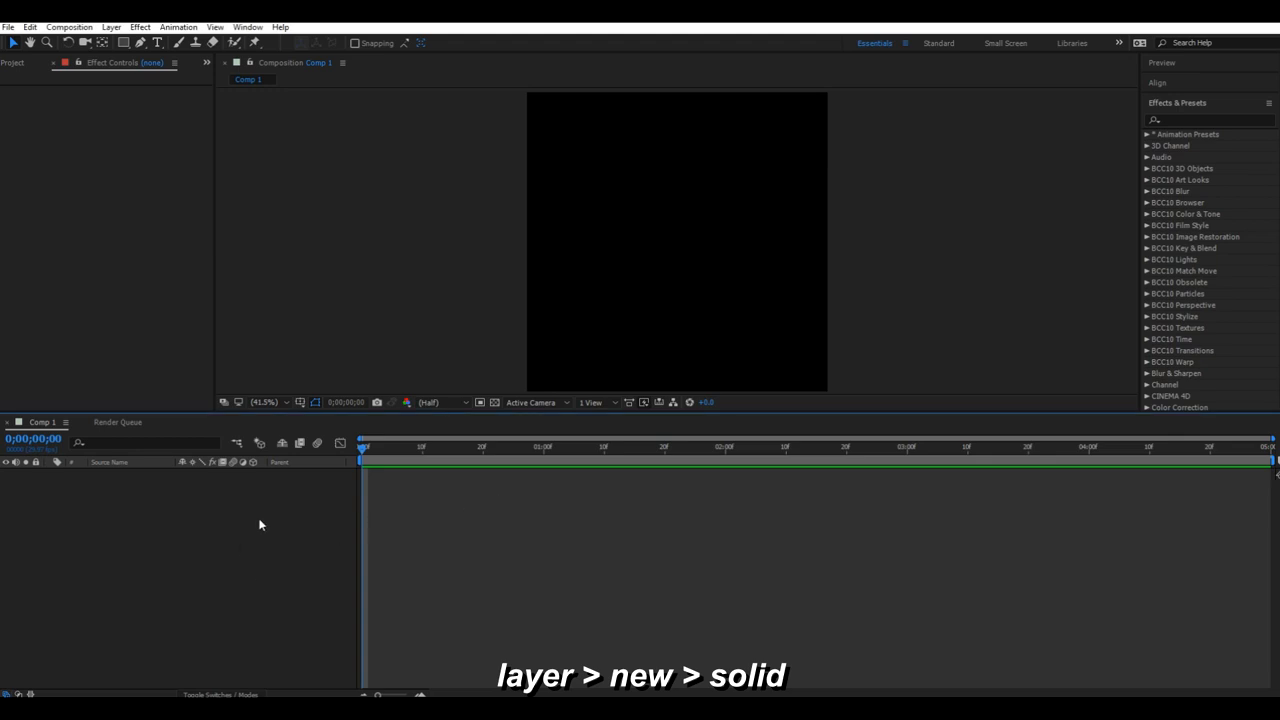
left_click(112, 28)
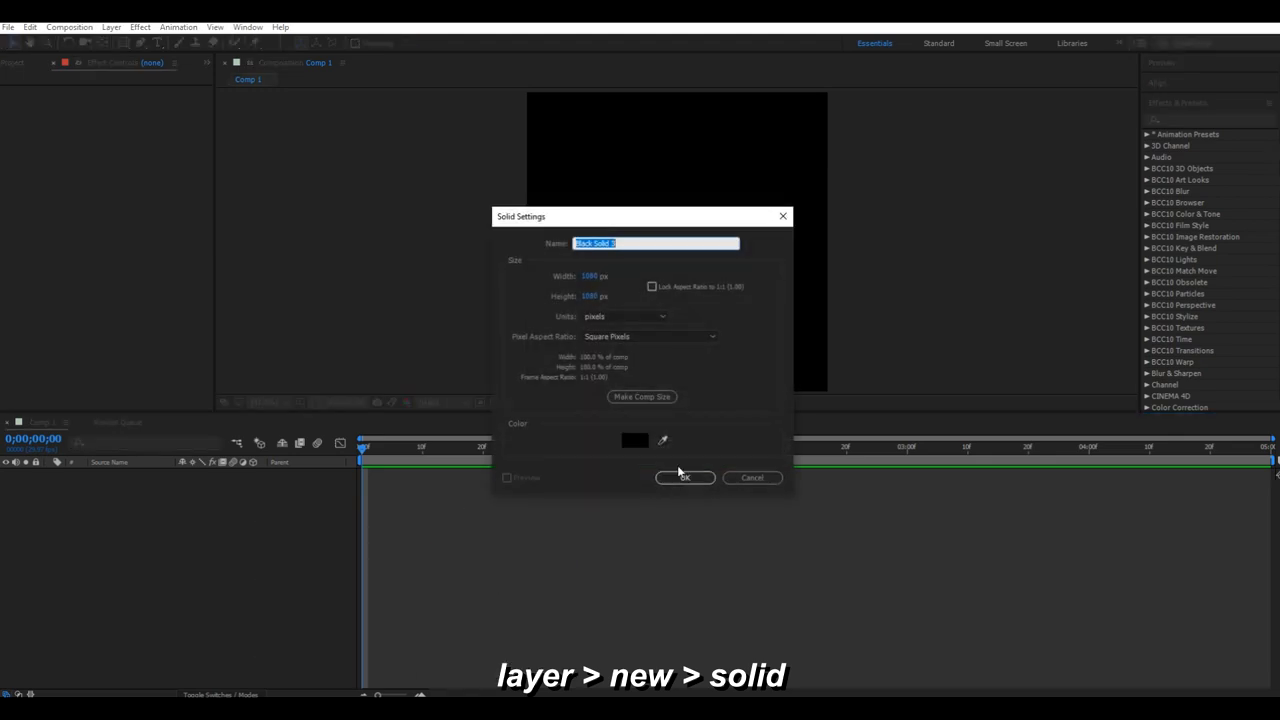
left_click(684, 476)
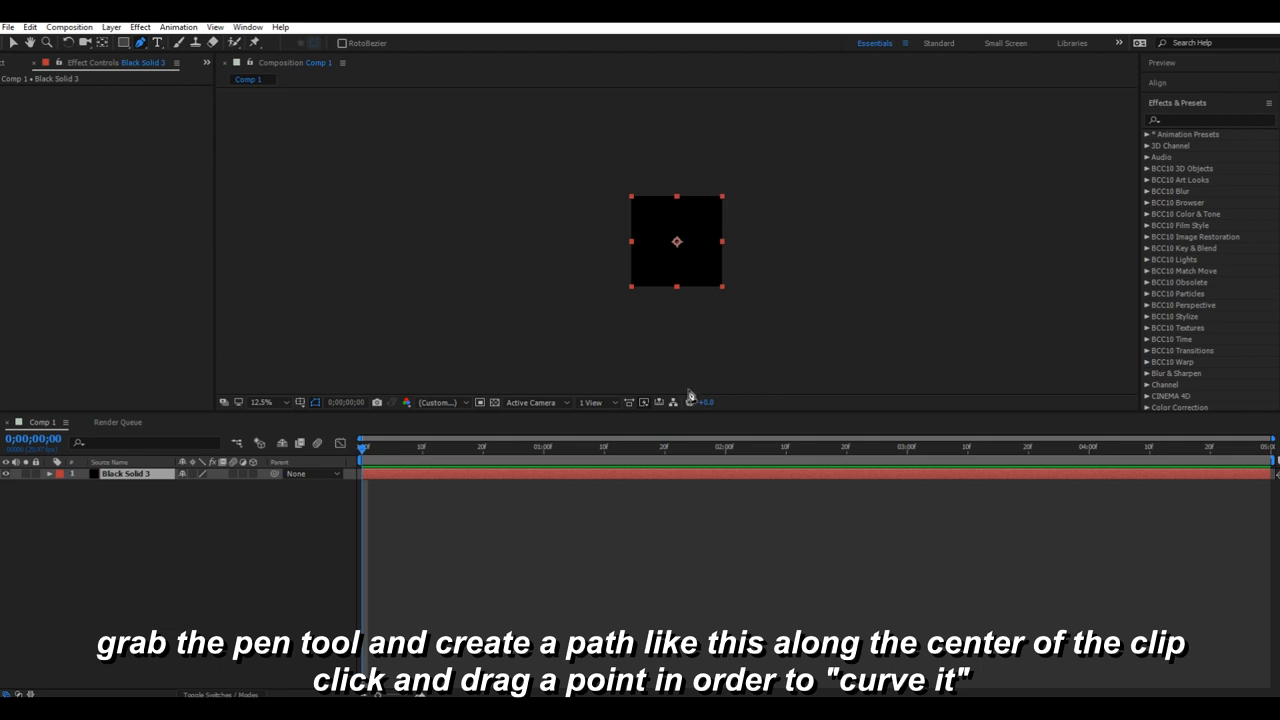
Draw a curved vertical mask path through the solid's centre and select the whole mask
left_click_drag(664, 318, 688, 390)
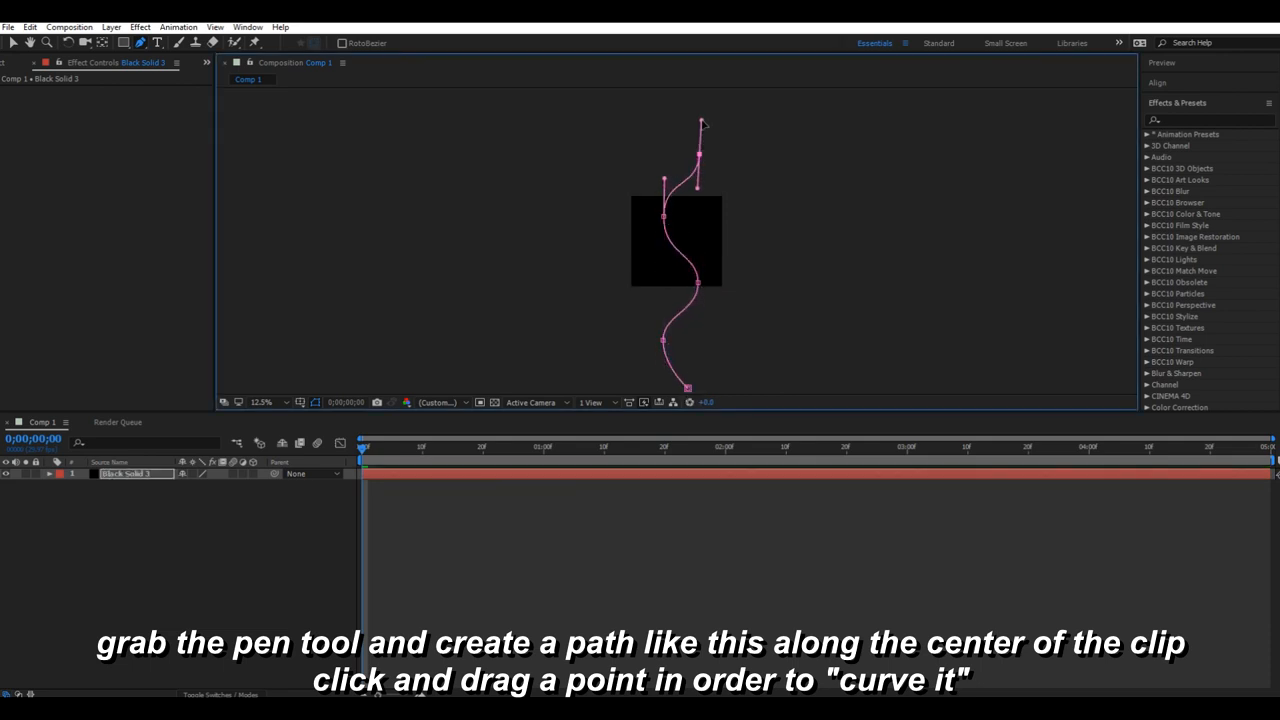
left_click(262, 402)
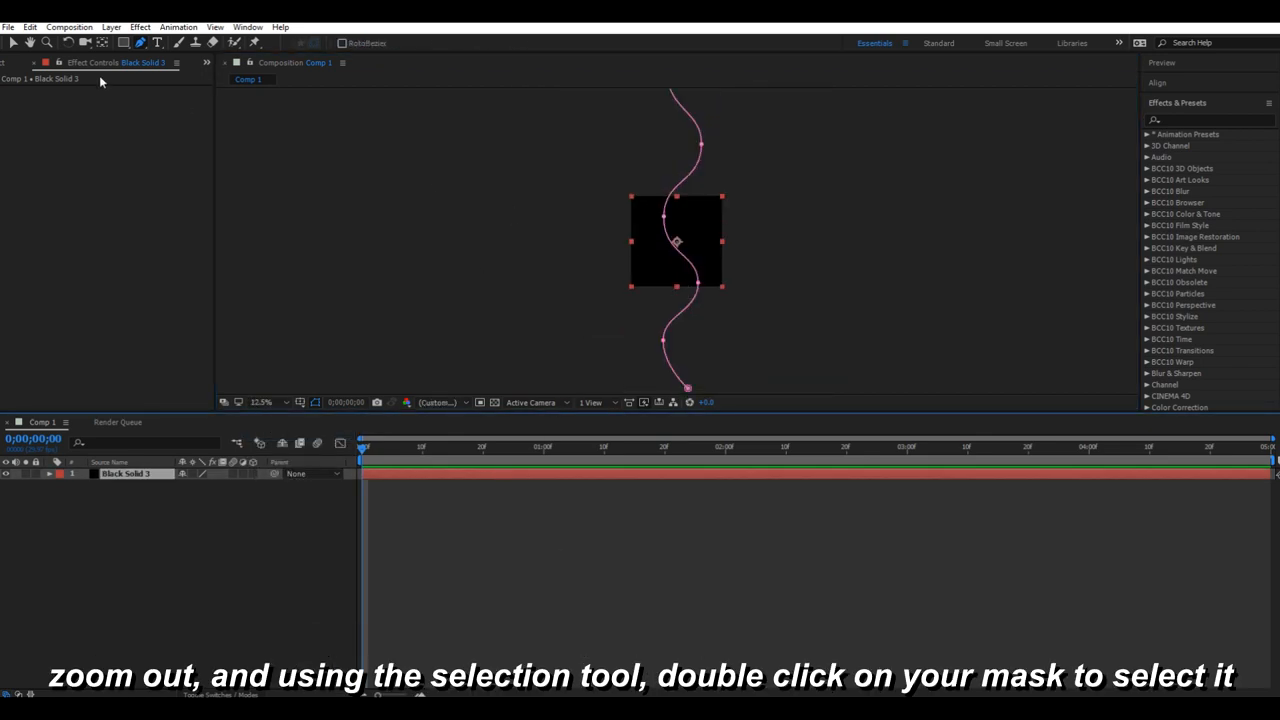
double_click(676, 240)
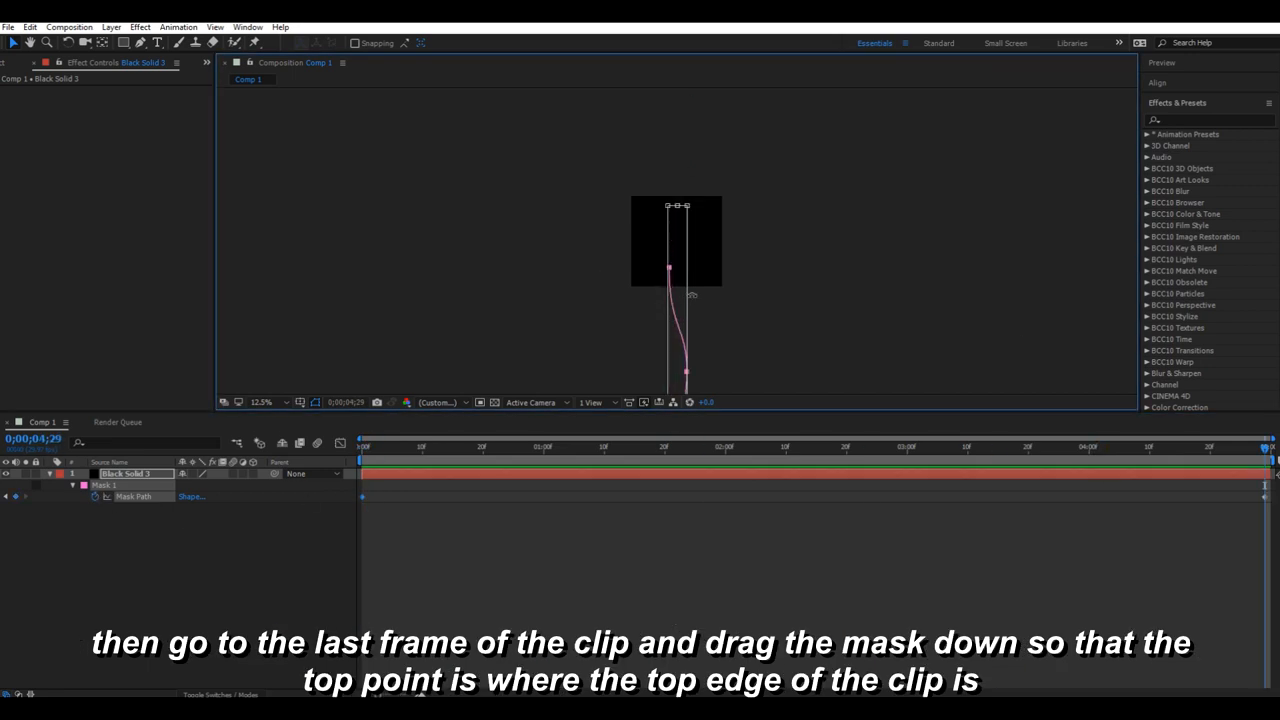
Keyframe Mask 1's path, shifted down at the last frame to meet the solid's top edge
left_click(260, 402)
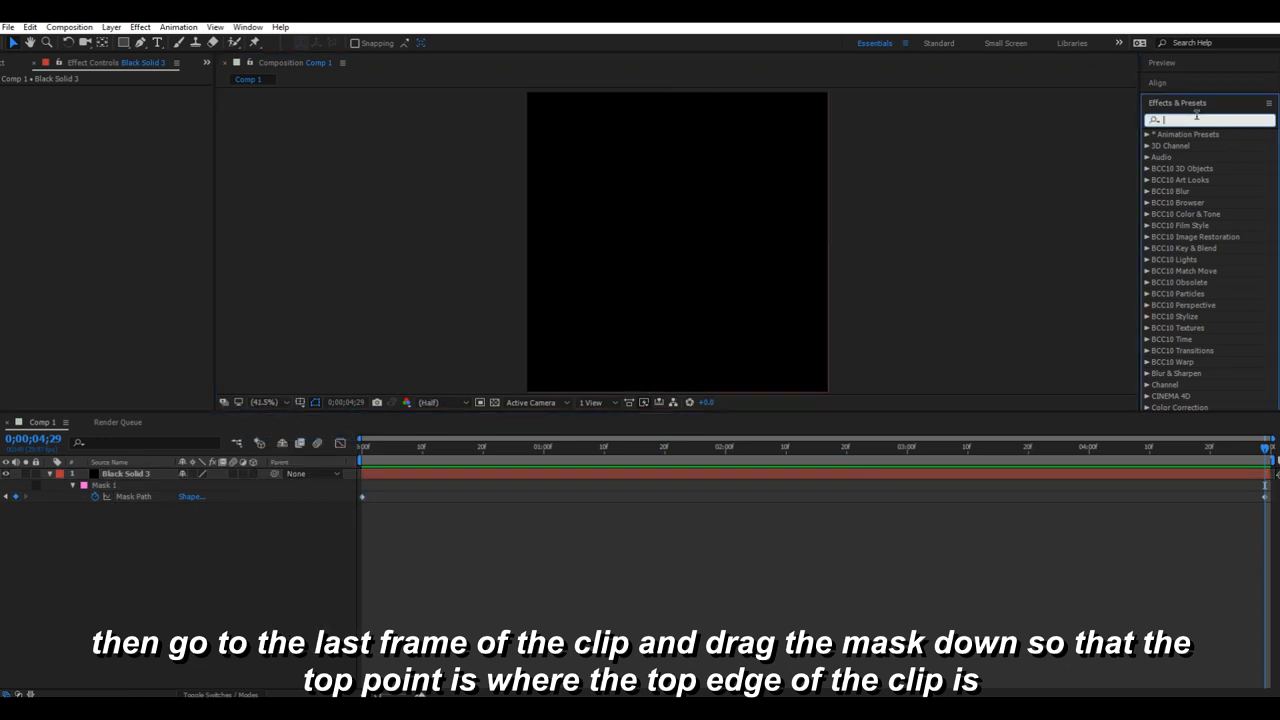
Render the mask as a white Stroke effect On Transparent, then duplicate the solid layer
type("stroke")
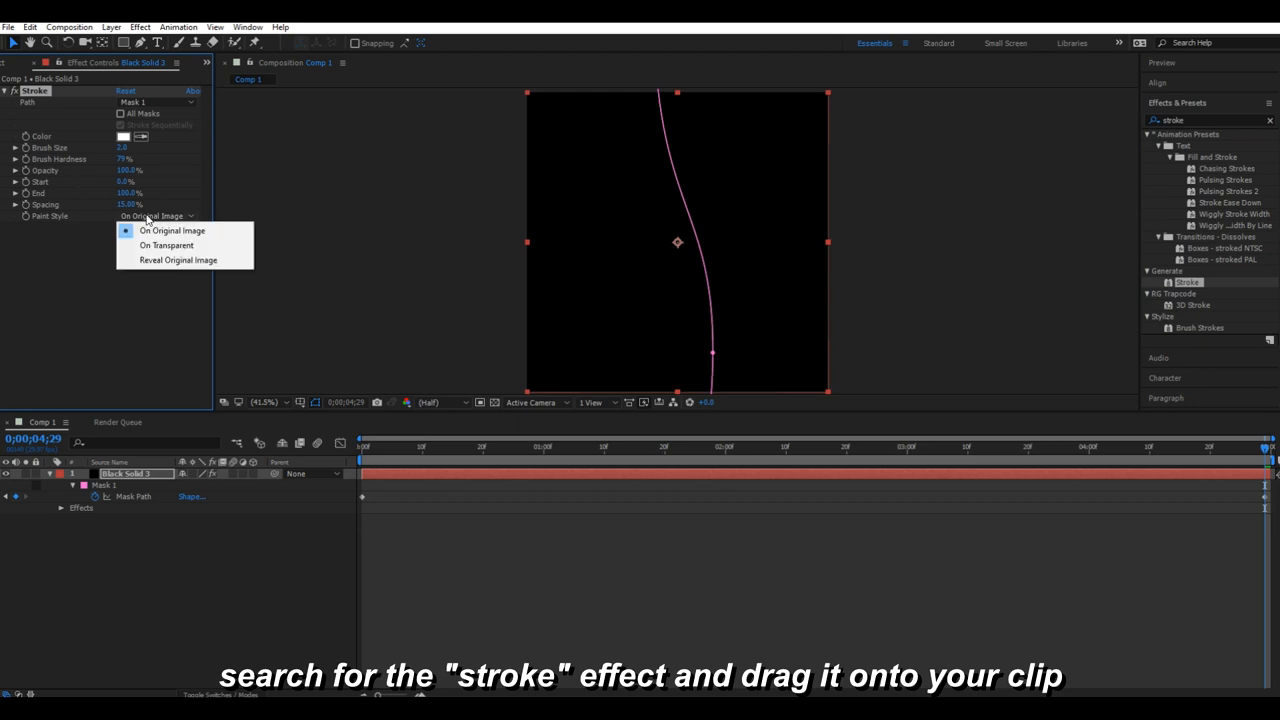
left_click(168, 244)
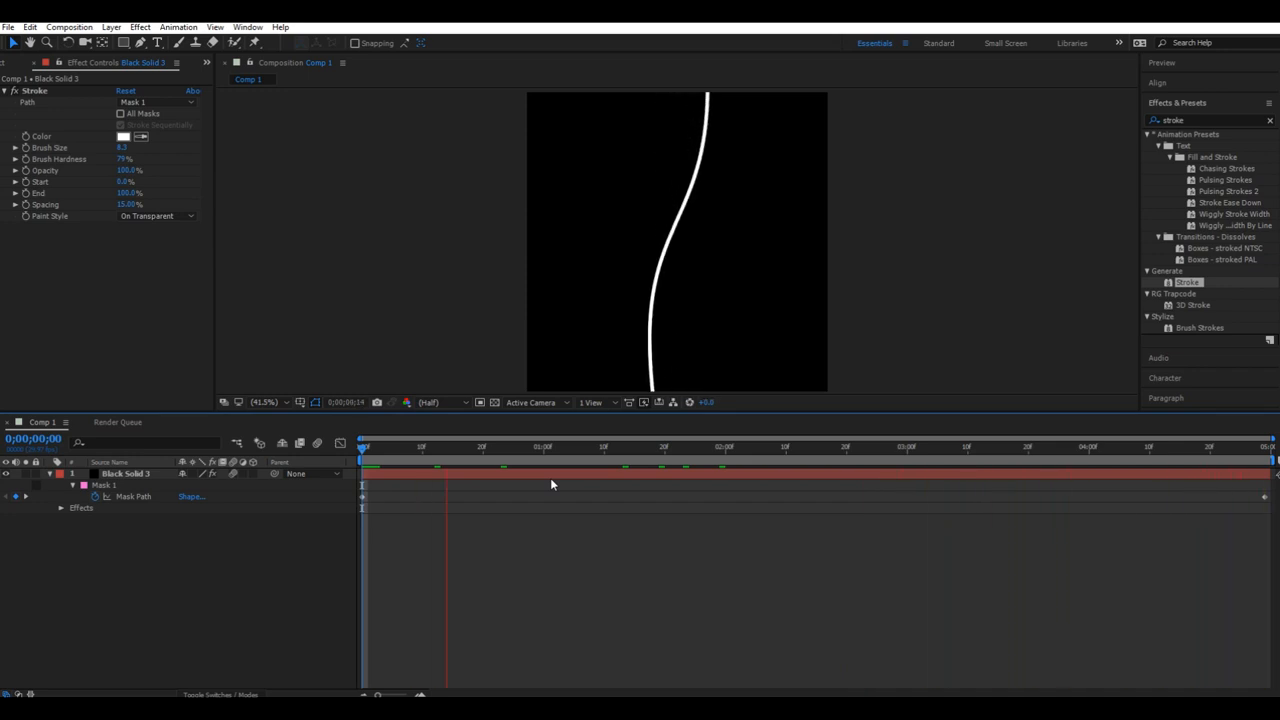
key("ctrl+d")
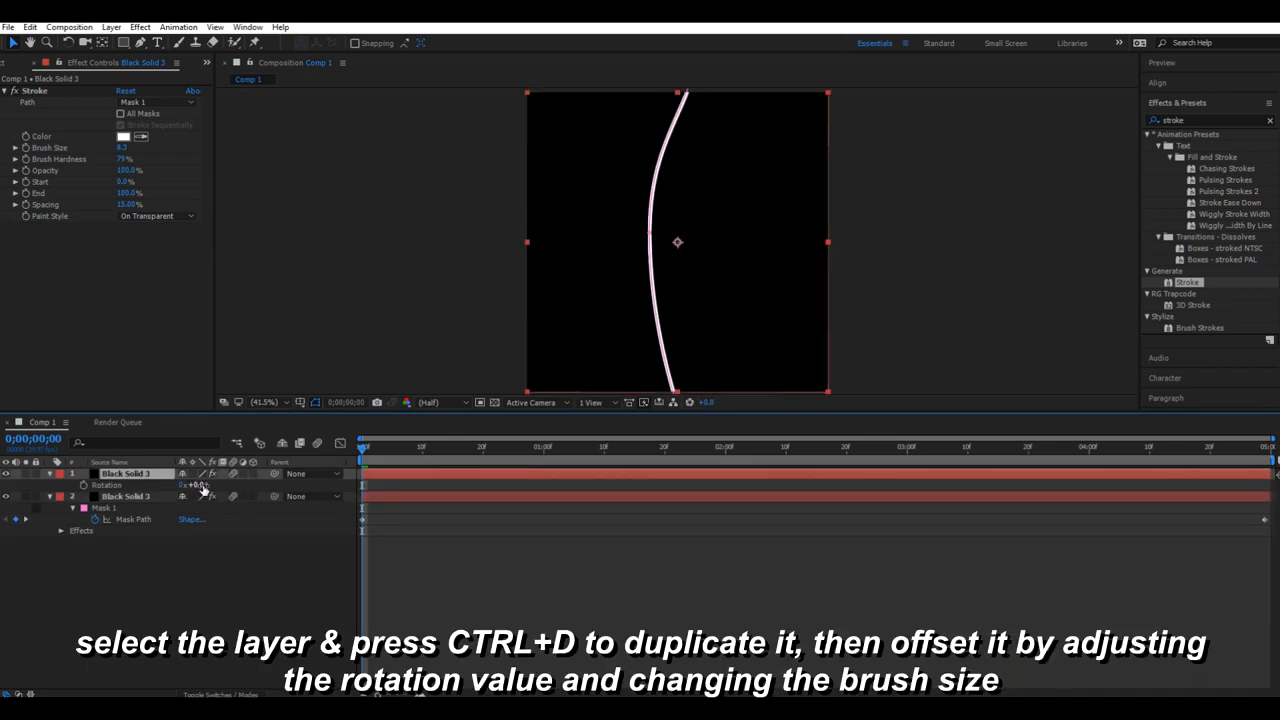